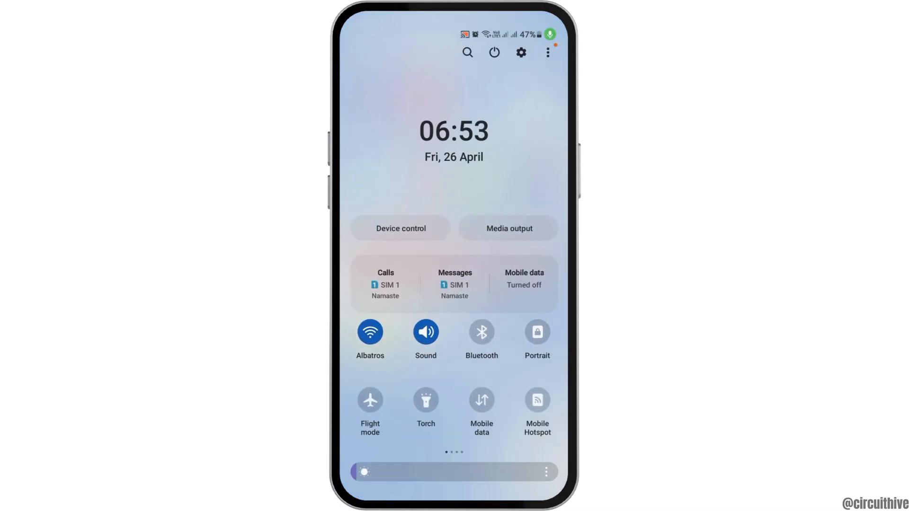
- Close the quick settings panel and reveal the app drawer containing Snapchat
{"action": "scroll", "scroll_direction": "down", "scroll_amount": 3}
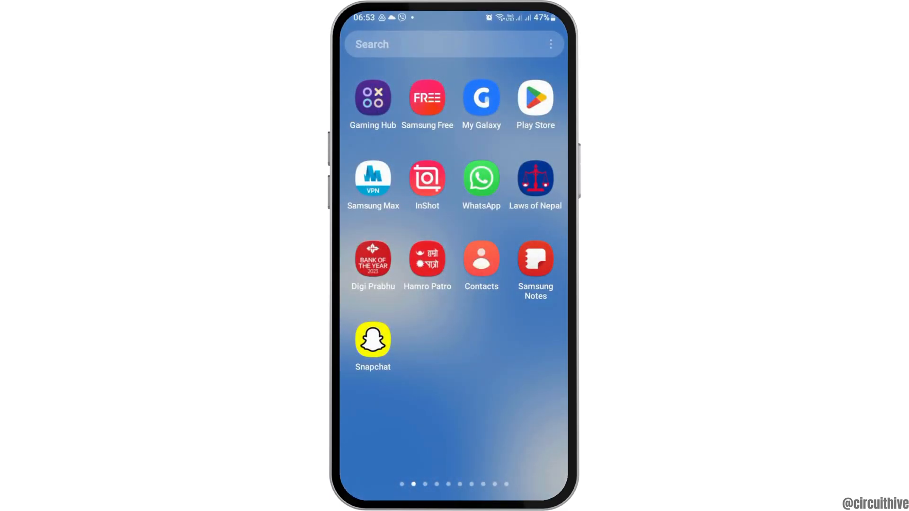
- Launch Snapchat and open Snapchat+ from Settings to see Subscribe and Gifts
{"action": "left_click", "coordinate": [372, 341]}
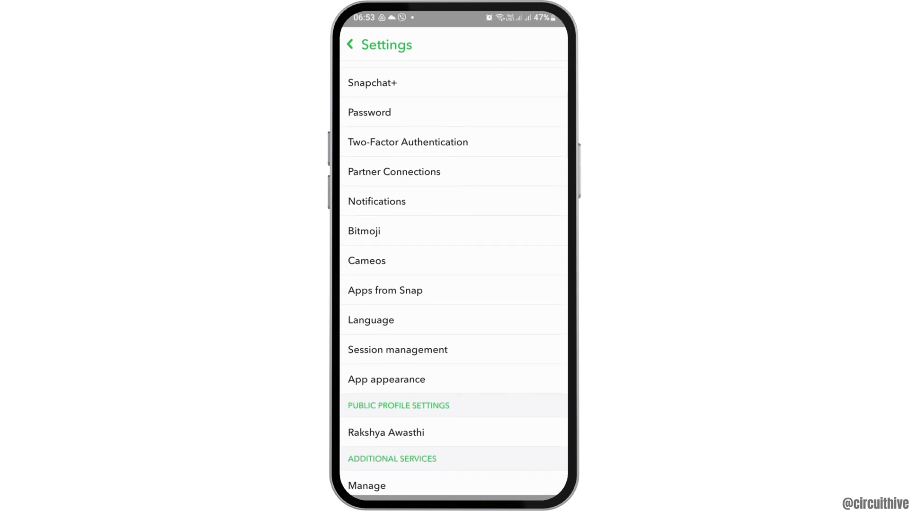
{"action": "left_click", "coordinate": [372, 82]}
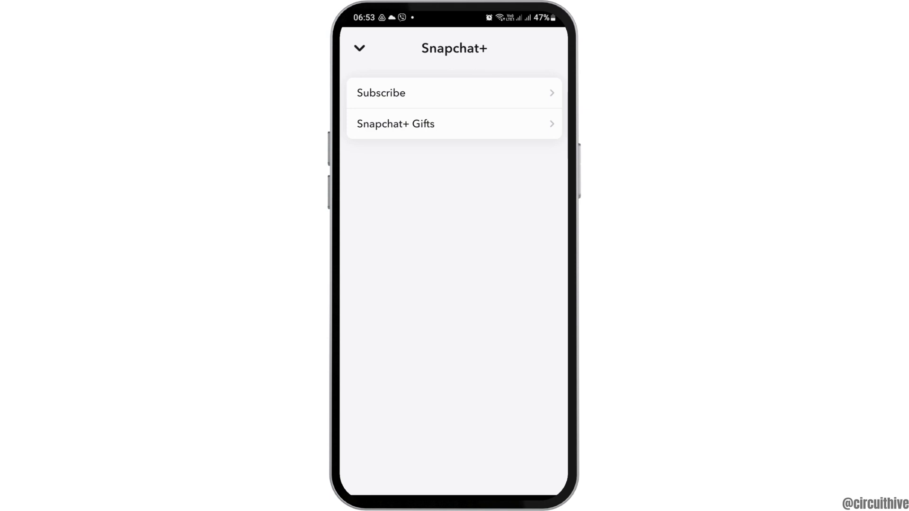